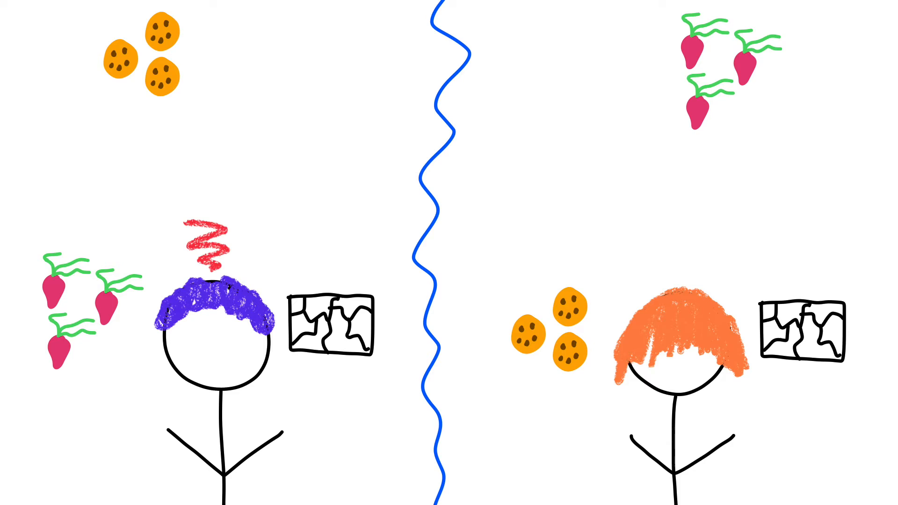
Add the 'I QUIT!' caption to the two-figures scene before starting the rulings graph
{"action": "type", "text": "I QUIT!"}
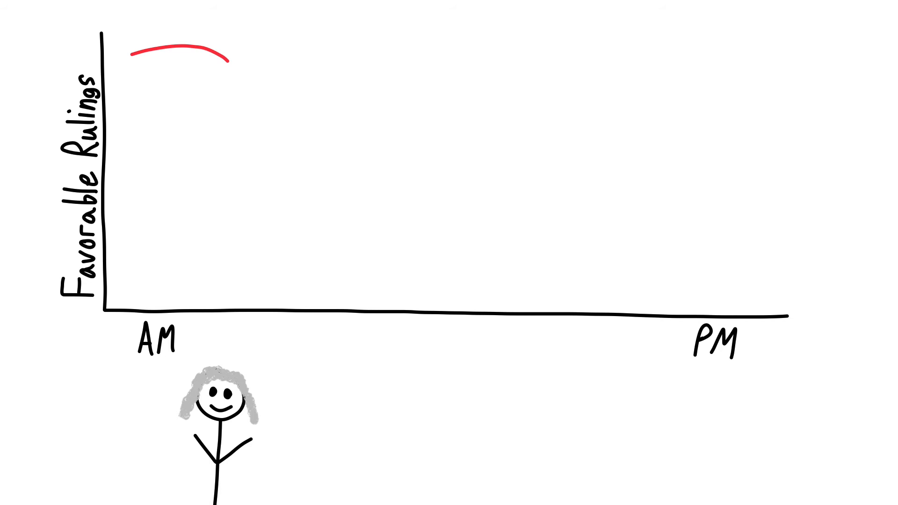
Draw the red rulings curve falling, dipping and rebounding, with a blue arrow labelled 'Lunch!' at the rebound
{"action": "left_click_drag", "start_coordinate": [229, 63], "coordinate": [367, 275]}
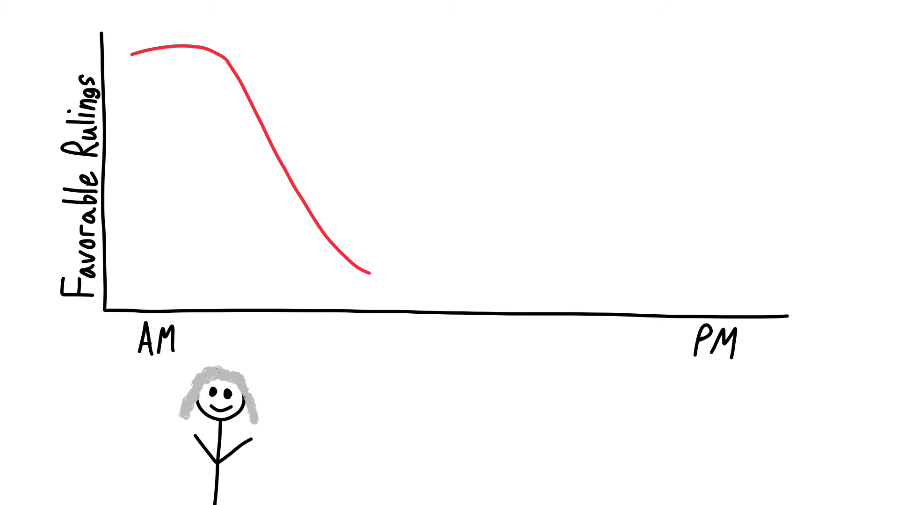
{"action": "left_click_drag", "start_coordinate": [370, 275], "coordinate": [466, 109]}
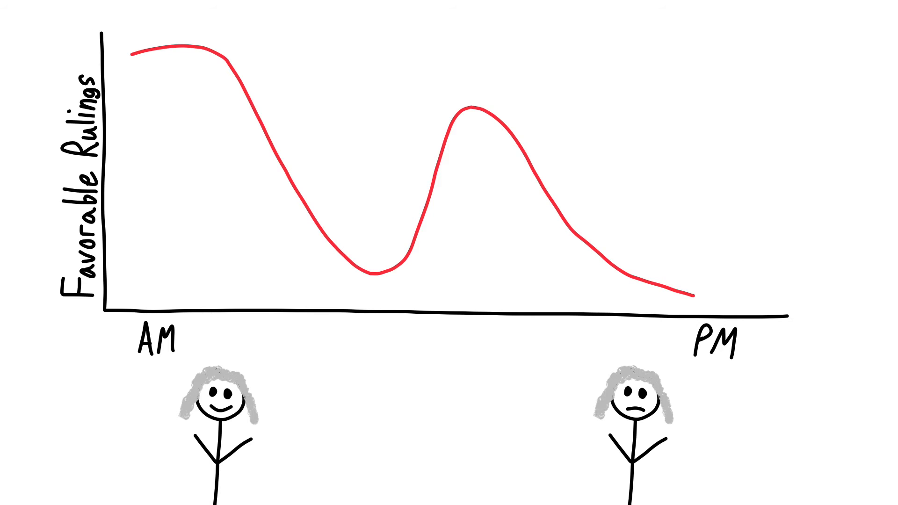
{"action": "left_click_drag", "start_coordinate": [426, 69], "coordinate": [436, 100]}
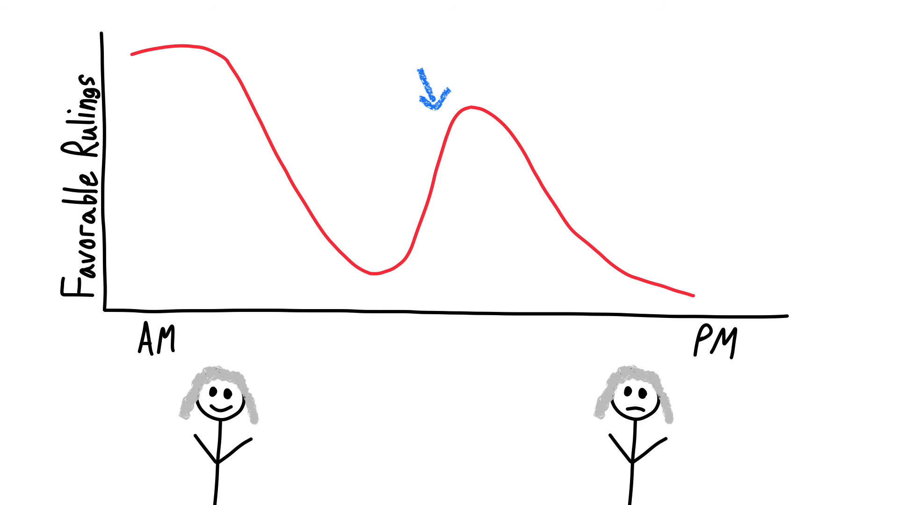
{"action": "type", "text": "Lunch!"}
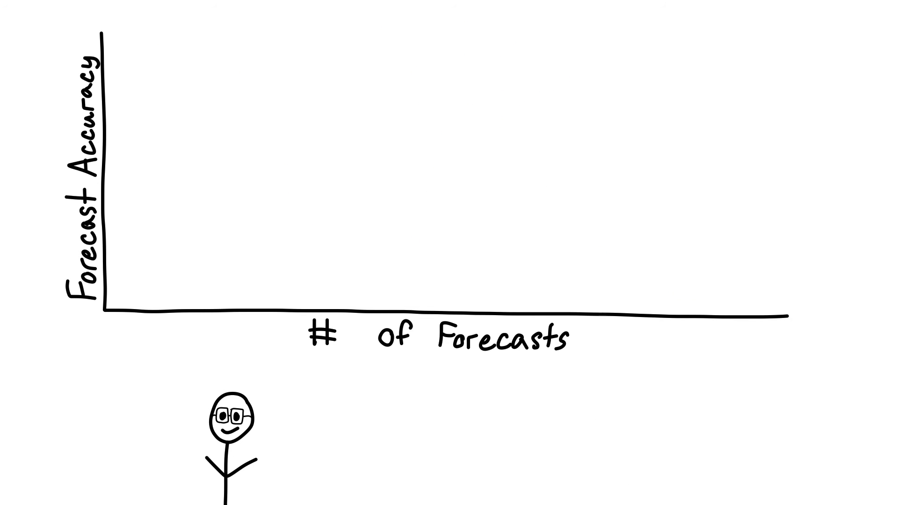
Sketch the first stroke of the two side-by-side stick figures
{"action": "left_click_drag", "start_coordinate": [148, 57], "coordinate": [275, 65]}
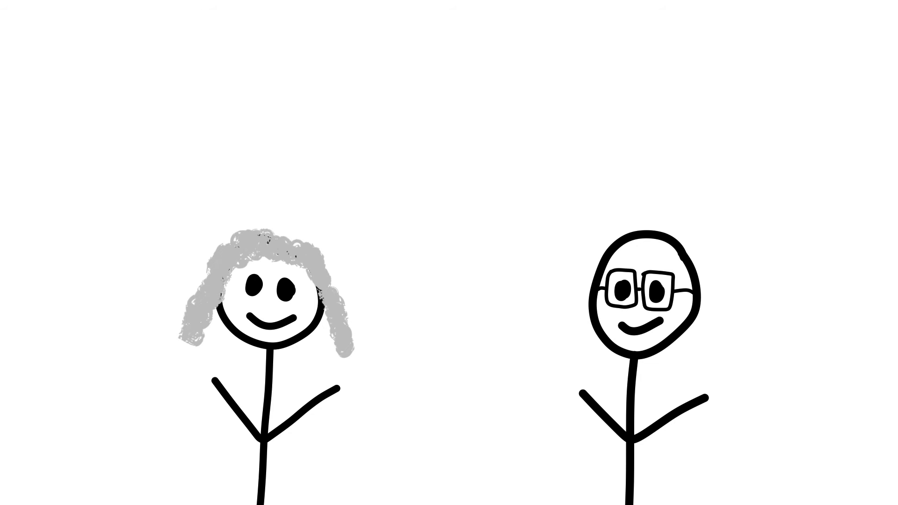
Draw the vertical stroke starting the Habits and Routines scene
{"action": "left_click_drag", "start_coordinate": [274, 91], "coordinate": [275, 189]}
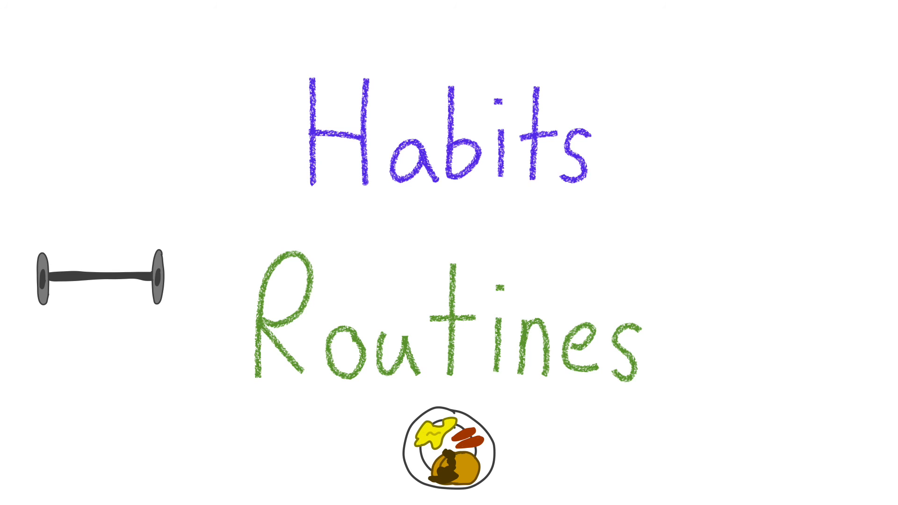
Start the Automation and Lists scene and write the word 'Glucose' below them
{"action": "left_click", "coordinate": [755, 350]}
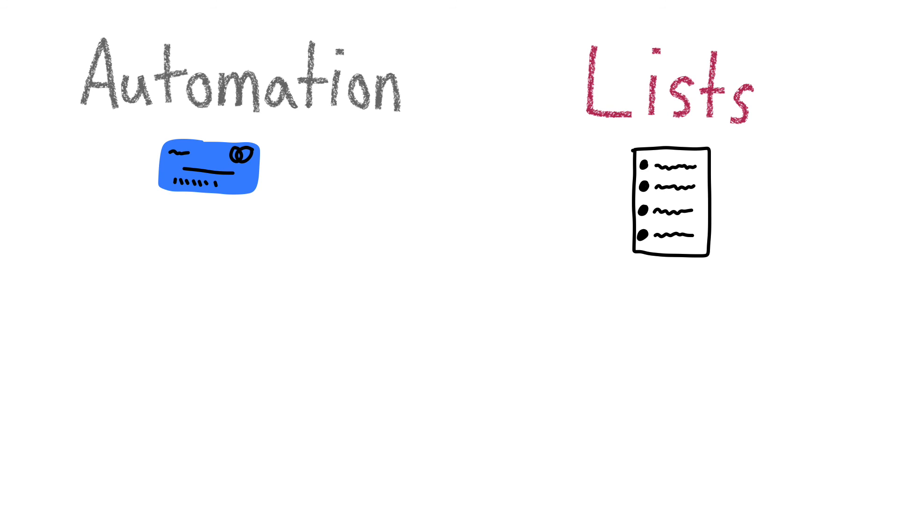
{"action": "type", "text": "Glucose"}
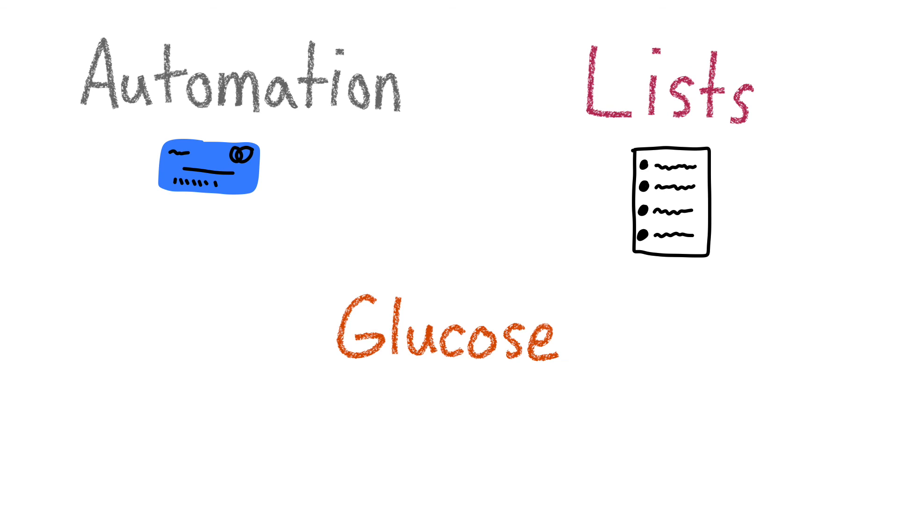